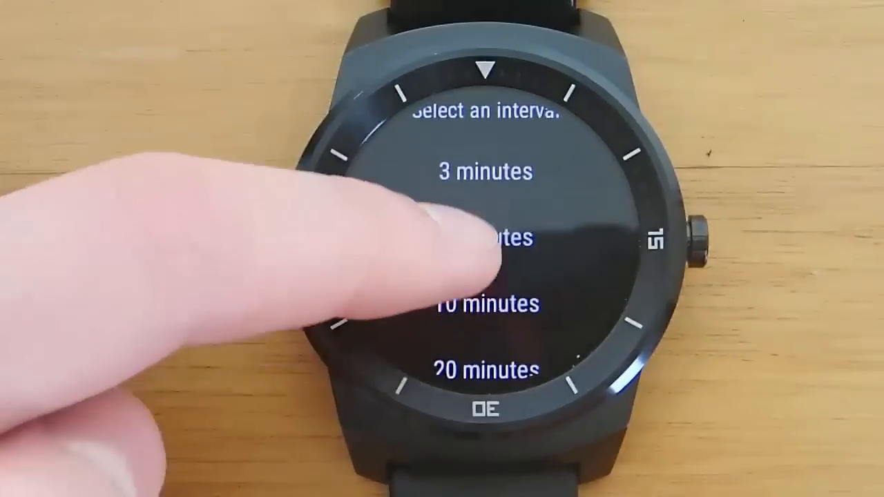
scroll("down", 3)
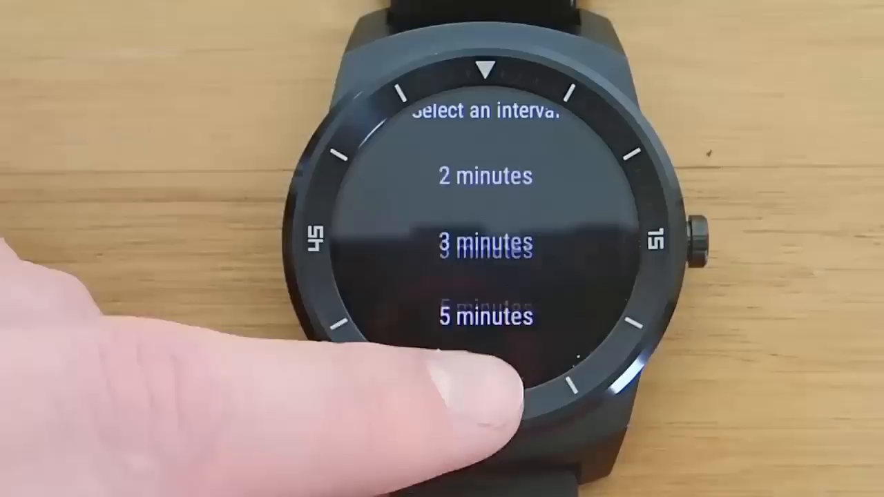
scroll("down", 3)
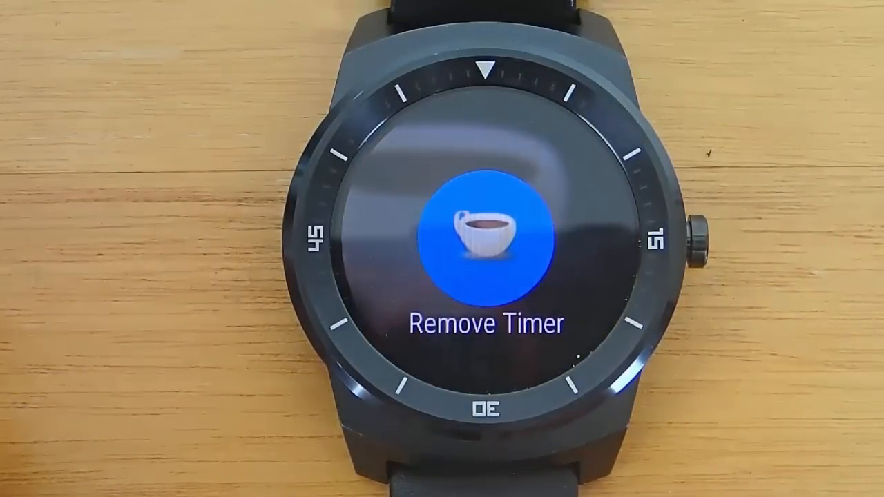
scroll("left", 3)
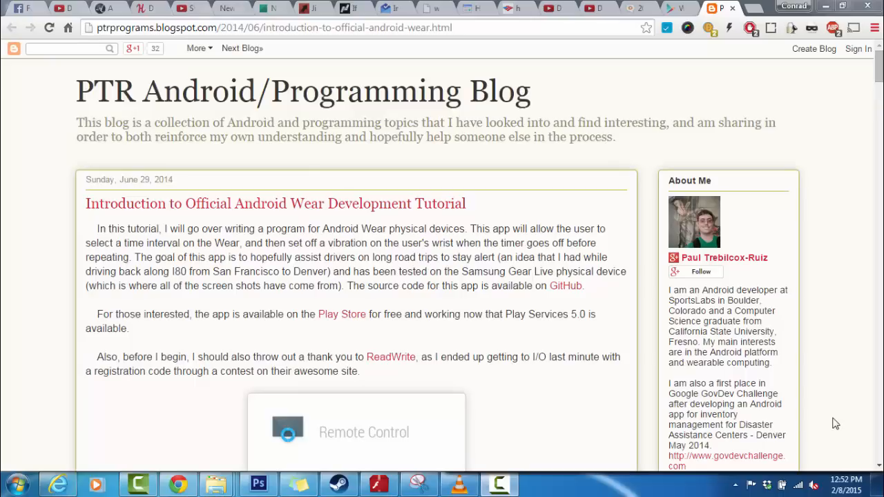
mouse_move(876, 80)
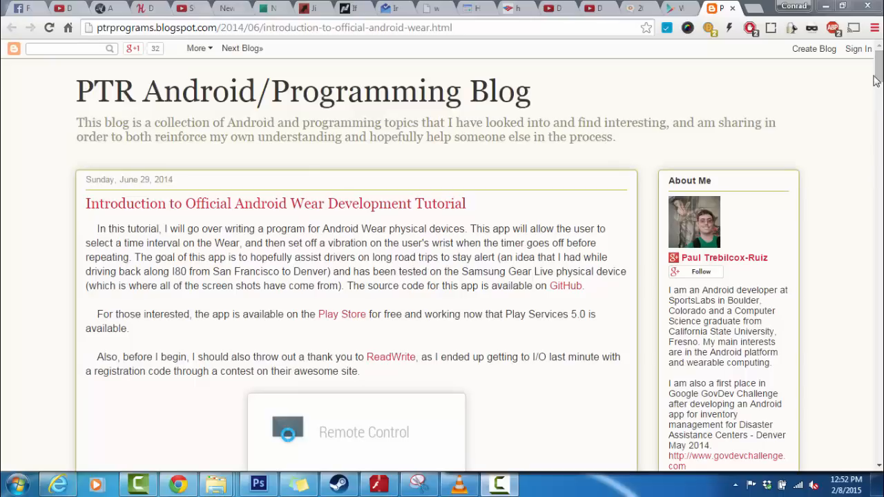
scroll("down", 3)
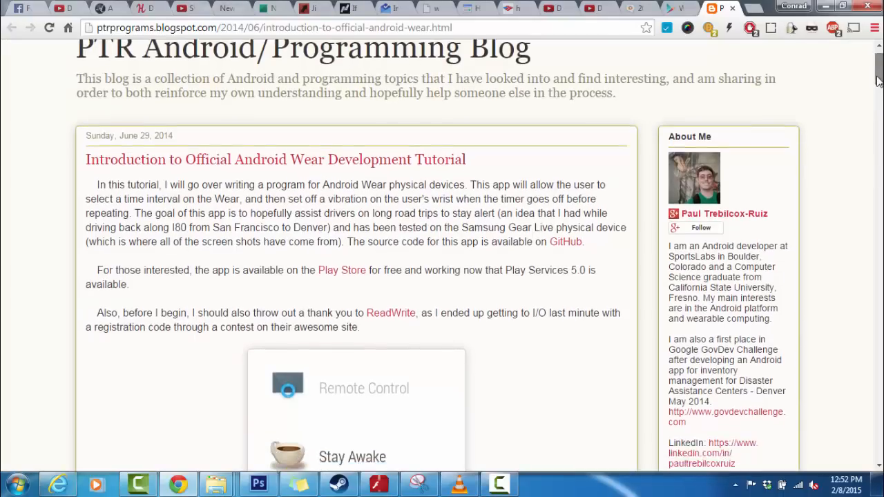
scroll("down", 3)
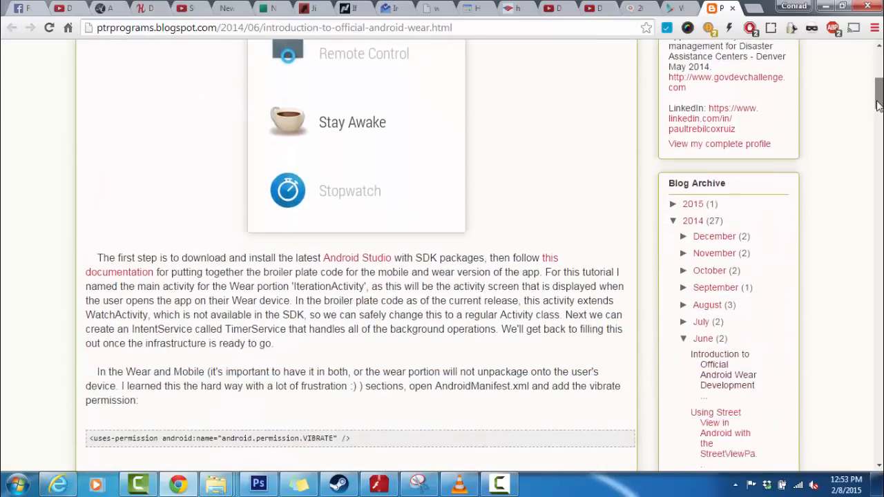
scroll("down", 3)
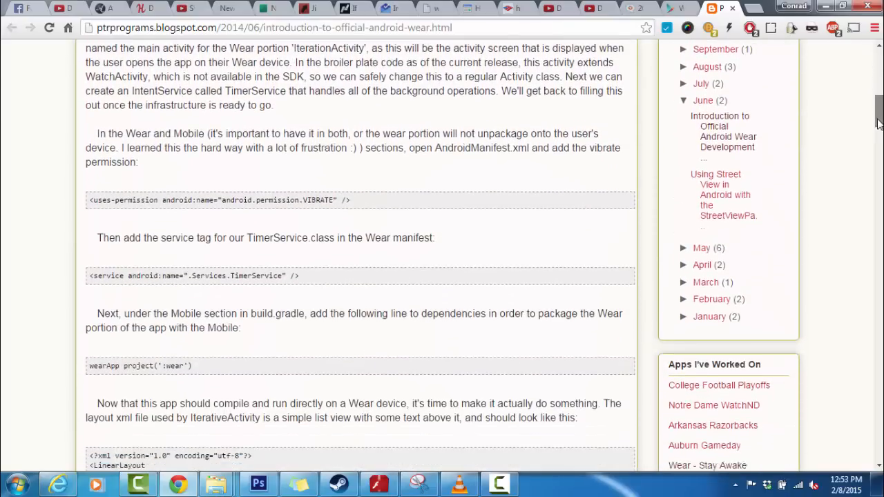
scroll("down", 3)
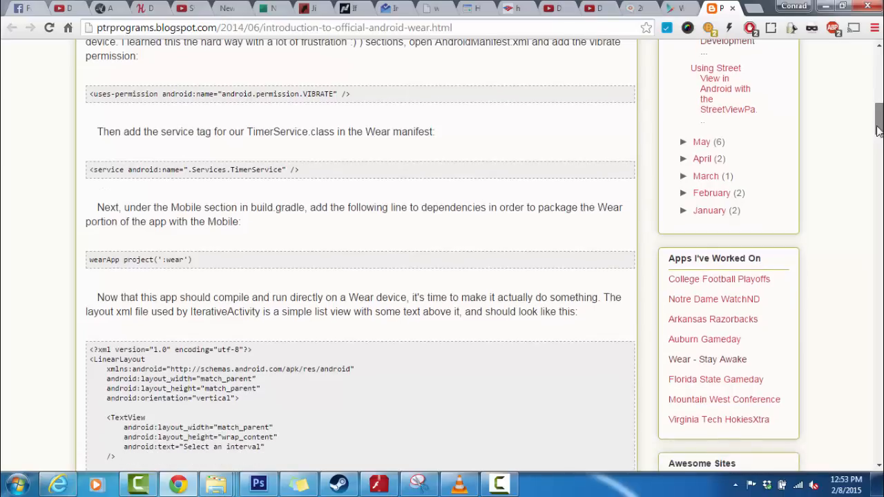
scroll("down", 3)
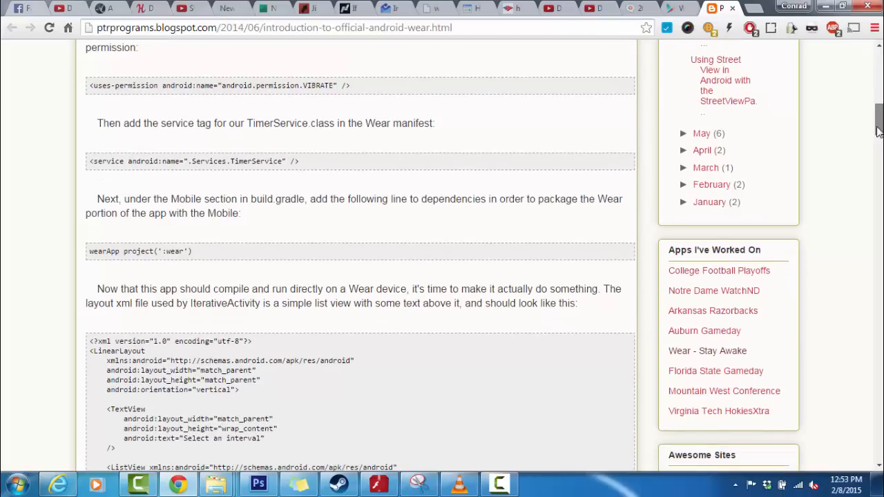
scroll("down", 3)
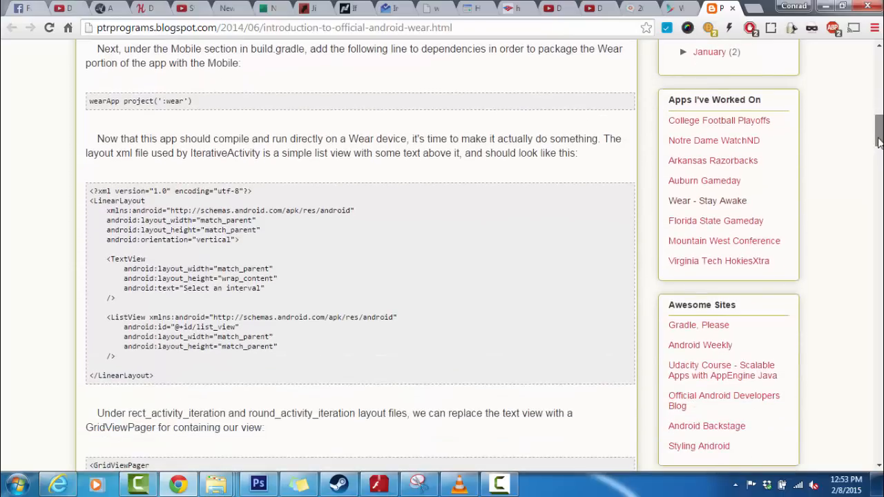
scroll("down", 3)
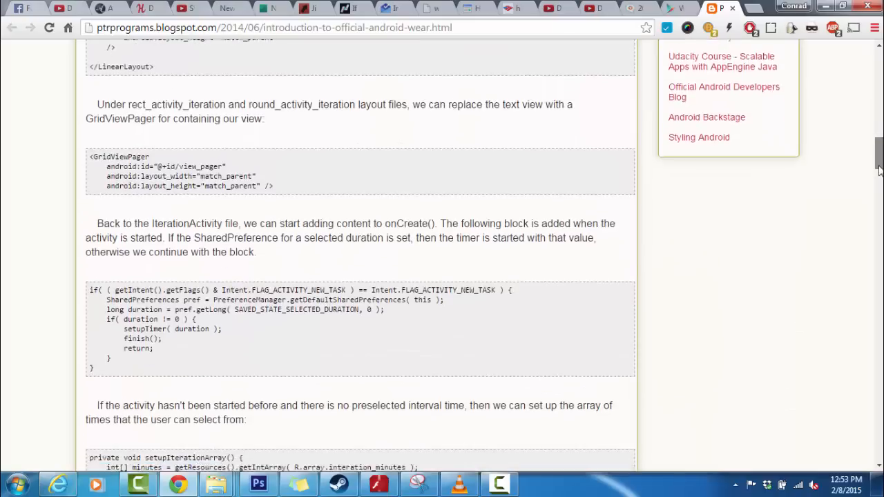
scroll("down", 3)
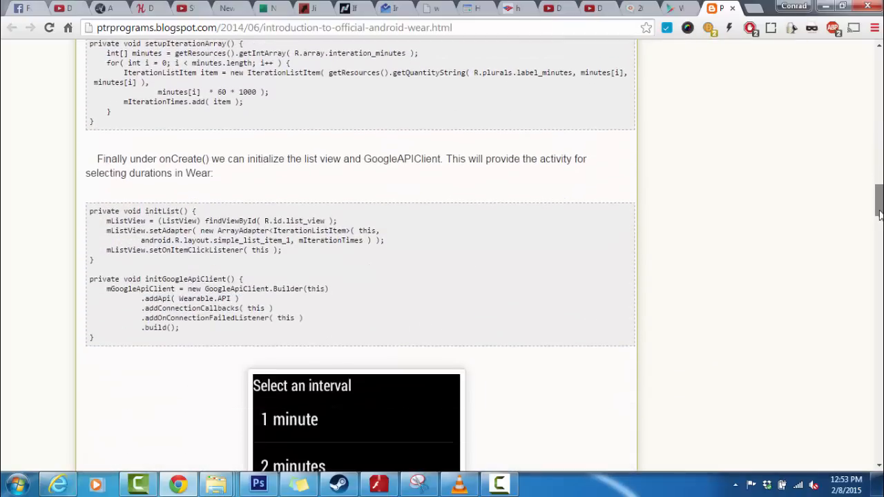
scroll("down", 3)
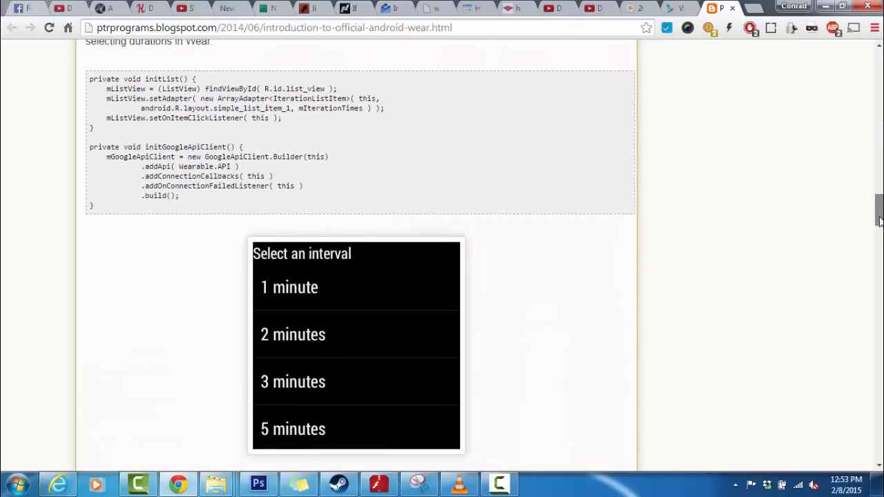